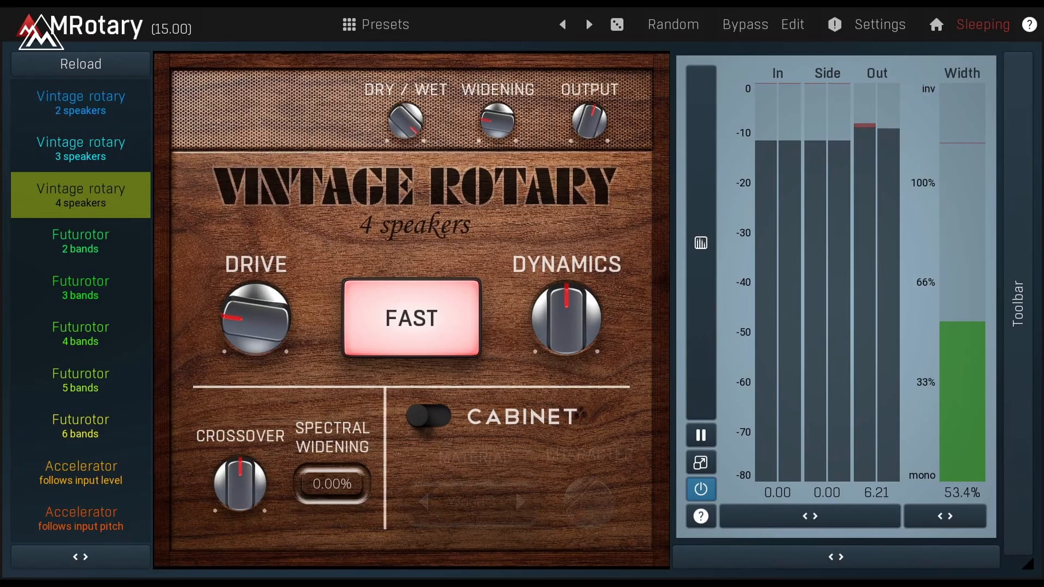
Load the Futurotor 5 bands preset from the preset list
{"action": "left_click", "coordinate": [80, 380]}
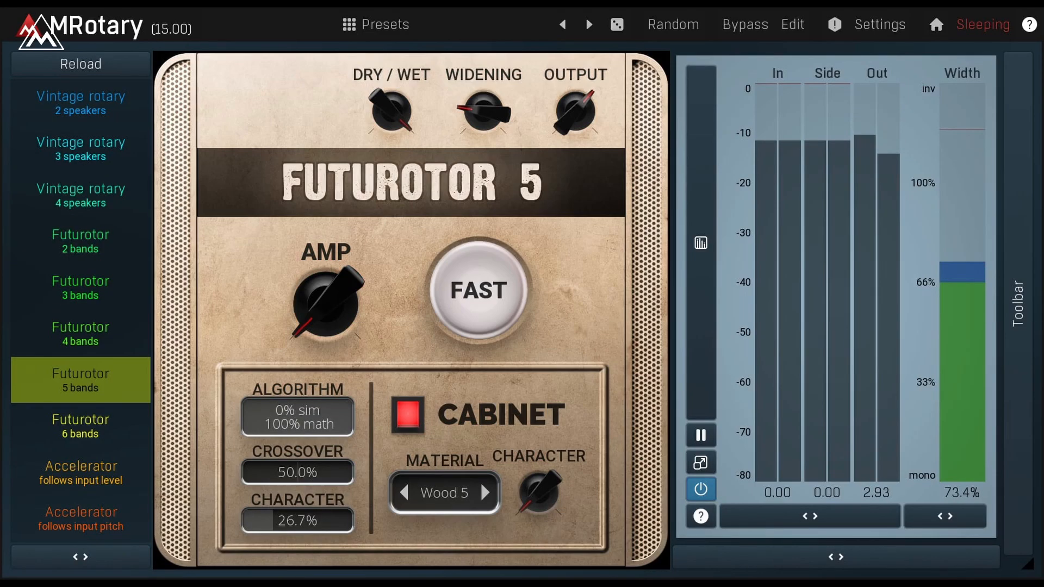
{"action": "left_click", "coordinate": [80, 102]}
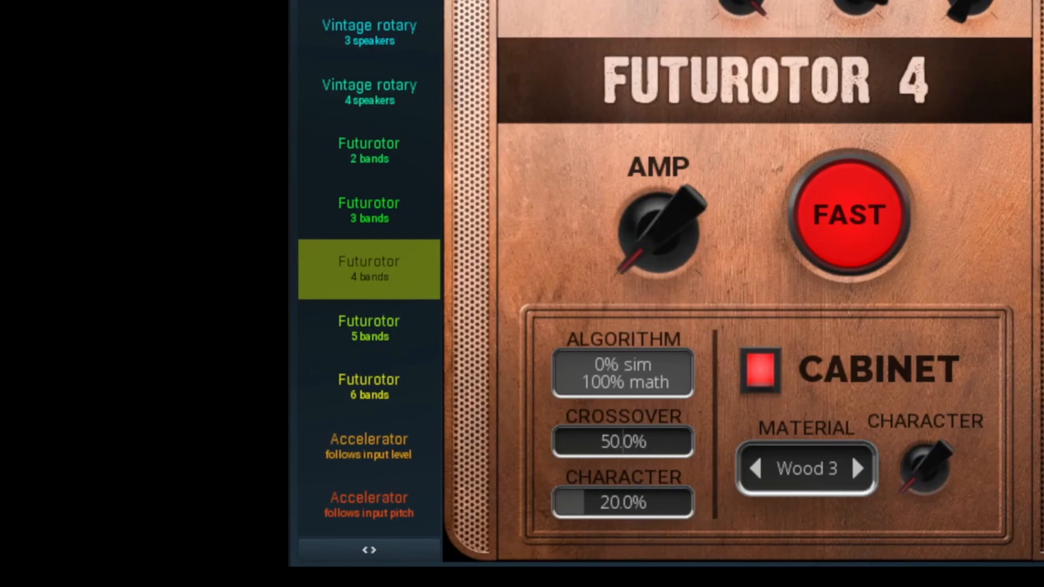
Audition the 'Accelerator follows input level' preset, then enter Edit mode with six bands
{"action": "left_click", "coordinate": [368, 445]}
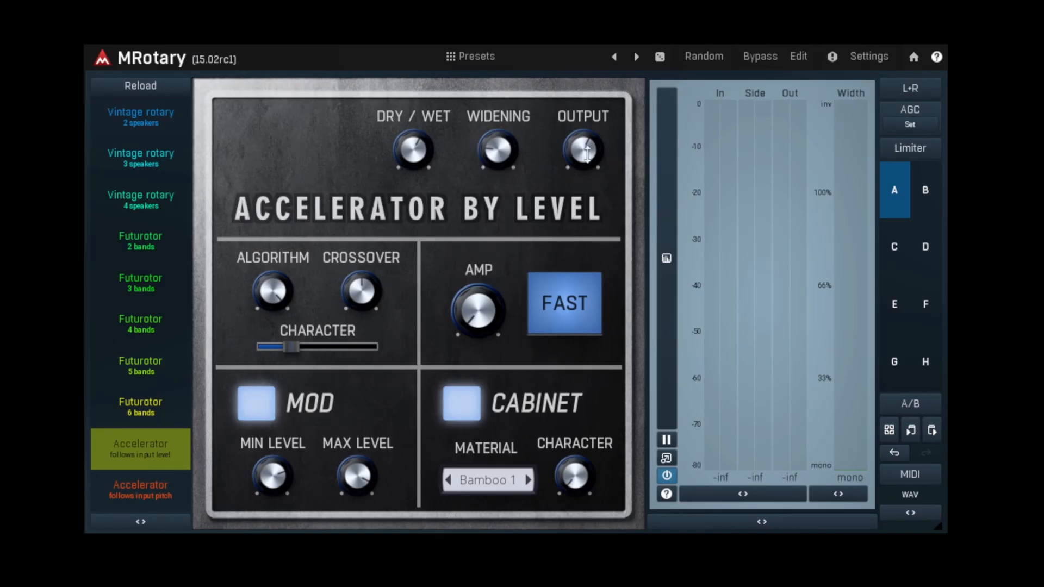
{"action": "left_click_drag", "start_coordinate": [583, 148], "coordinate": [583, 140]}
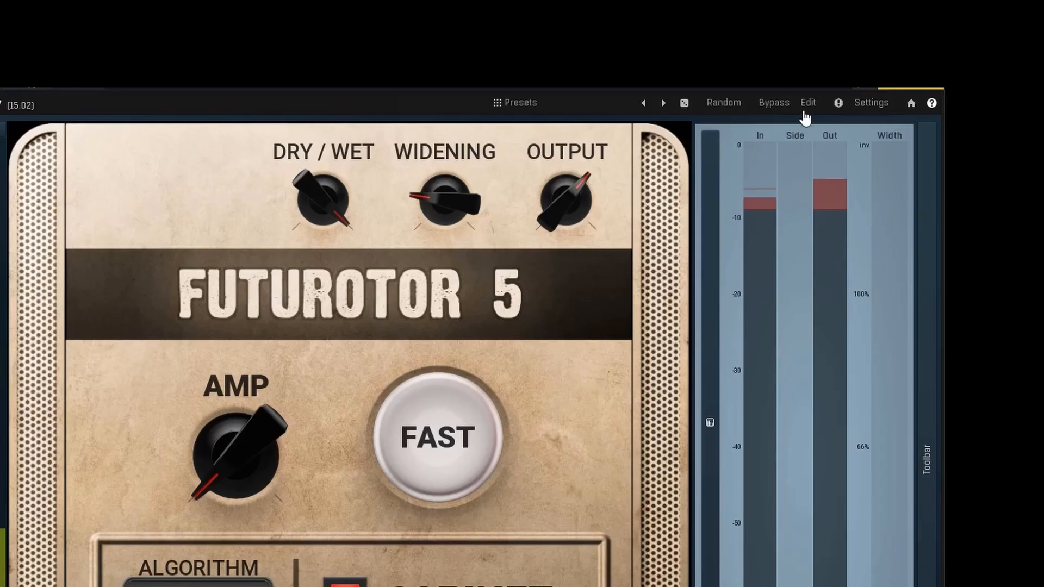
{"action": "left_click", "coordinate": [807, 103]}
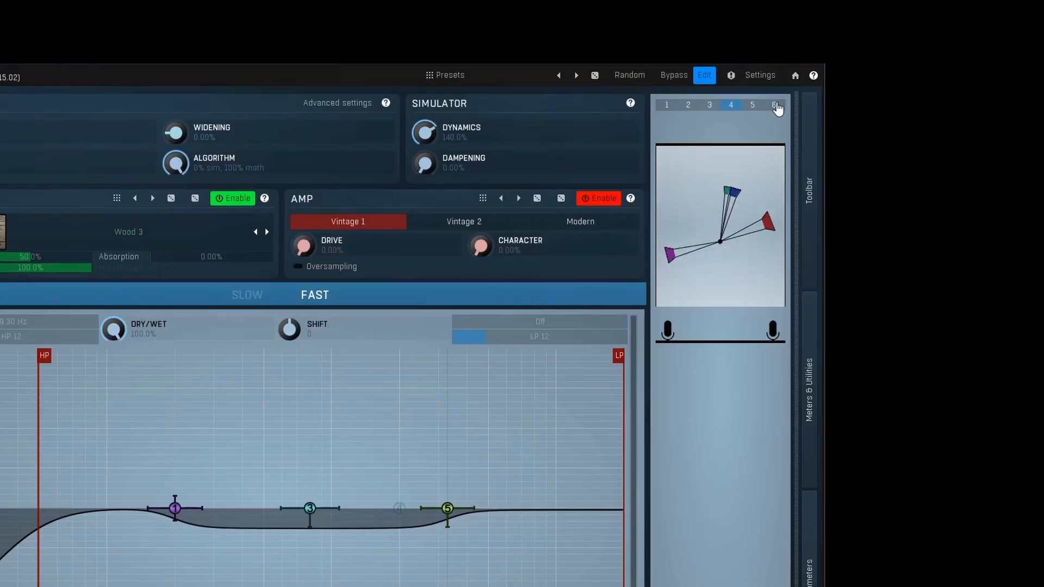
{"action": "left_click", "coordinate": [773, 104]}
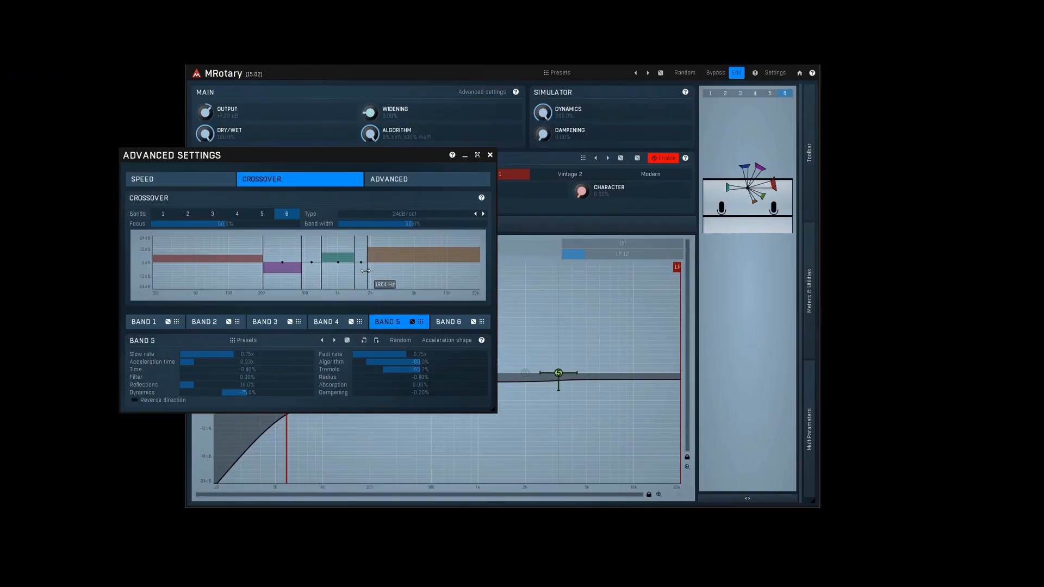
Drag a crossover point in the six-band Advanced Settings display
{"action": "left_click_drag", "start_coordinate": [364, 269], "coordinate": [360, 267]}
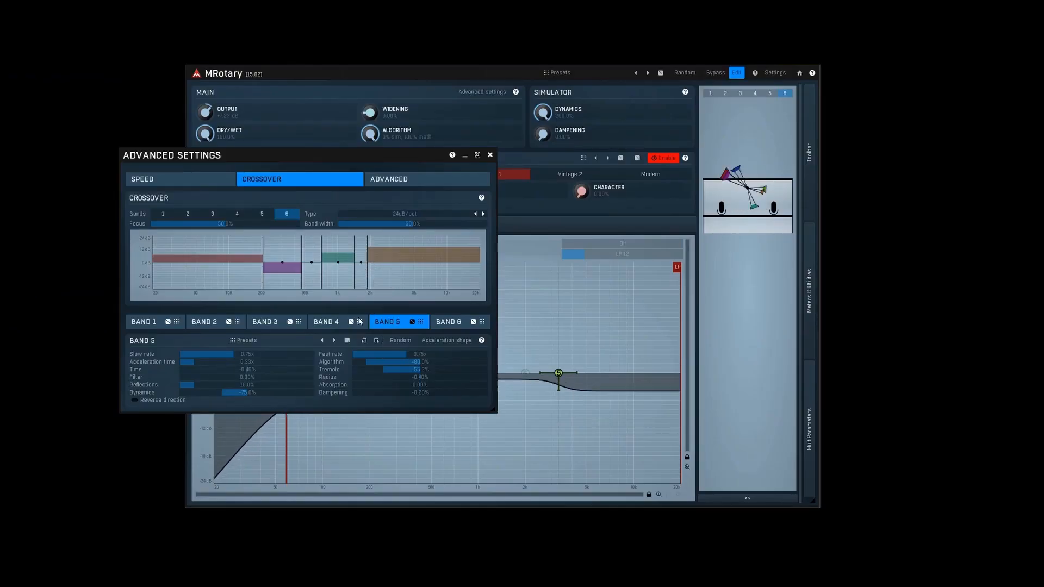